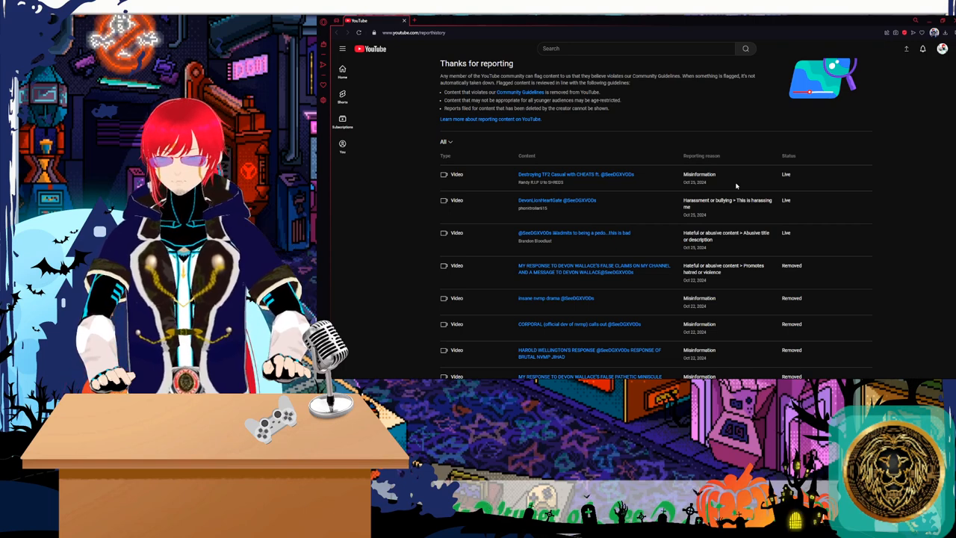
pyautogui.moveTo(747, 244)
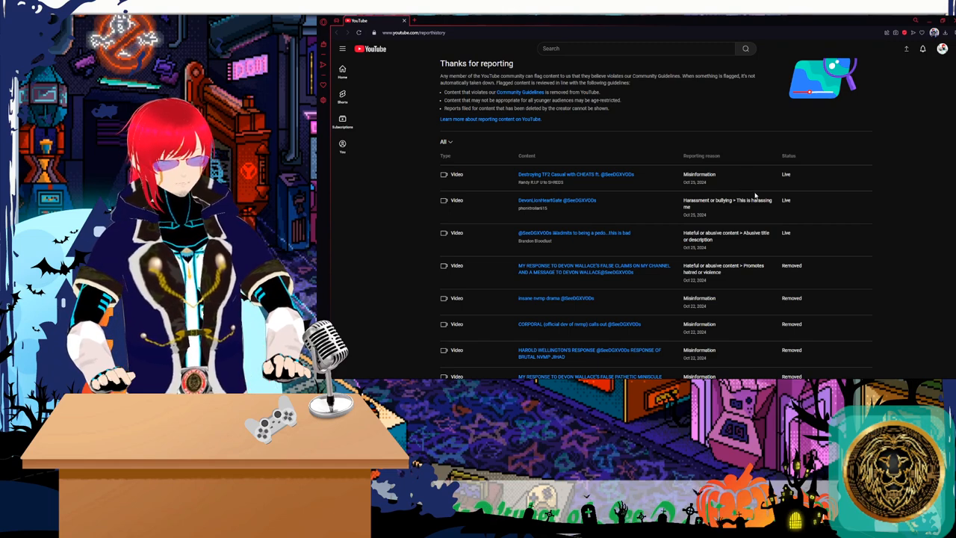
# Scroll through the upload defaults advanced settings, showing comments on with basic moderation
pyautogui.scroll(-3)
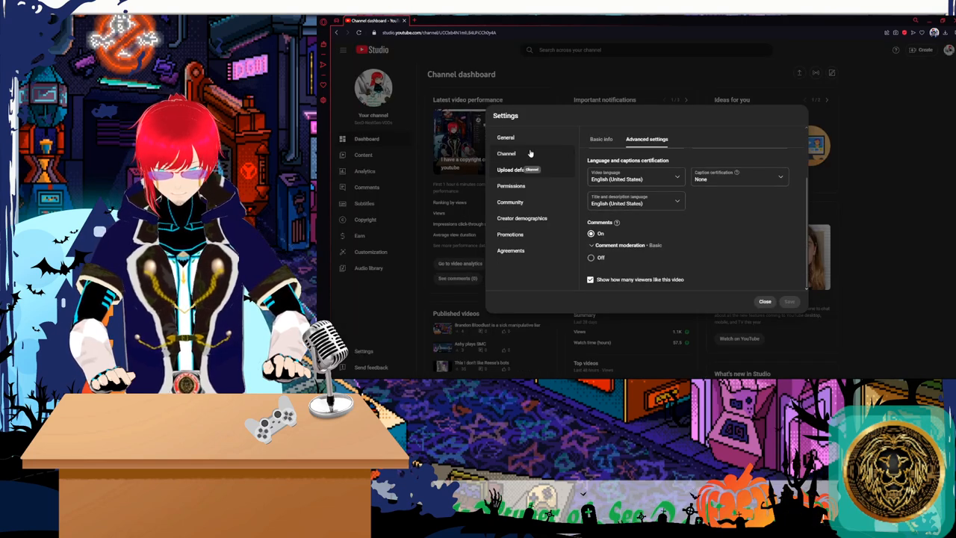
# Review Channel advanced settings: not made for kids, interest-based ads off, clipping disallowed
pyautogui.click(507, 153)
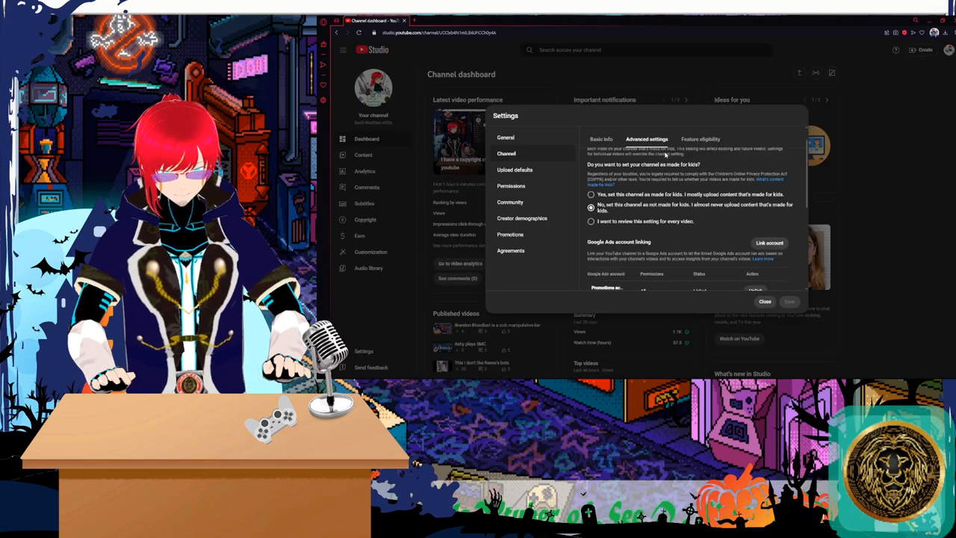
pyautogui.scroll(-3)
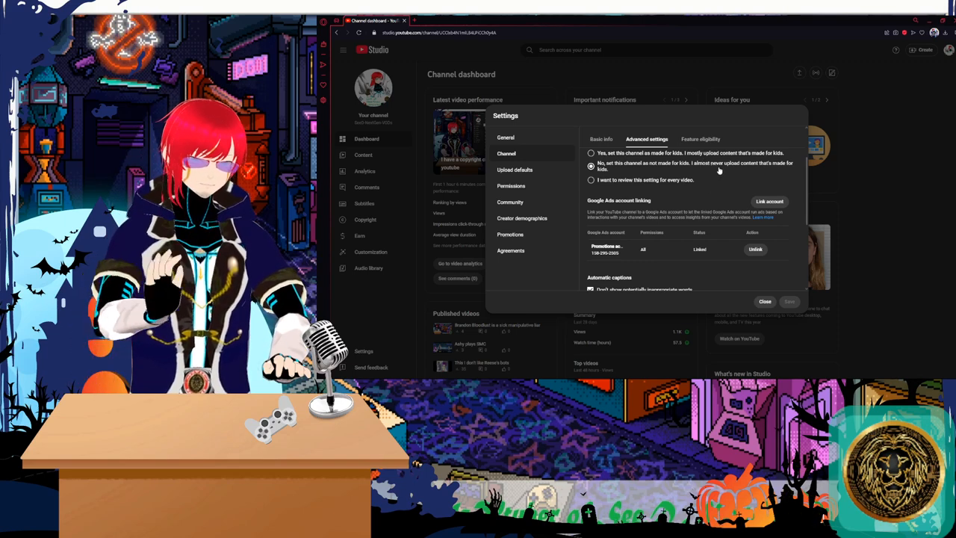
pyautogui.scroll(-3)
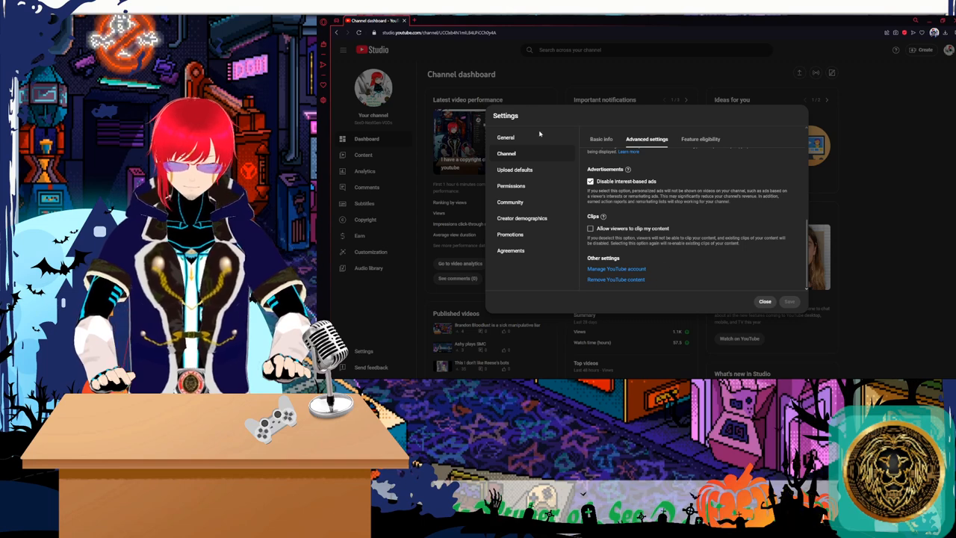
# Close the Settings window and open the profile account menu over the dashboard
pyautogui.click(764, 301)
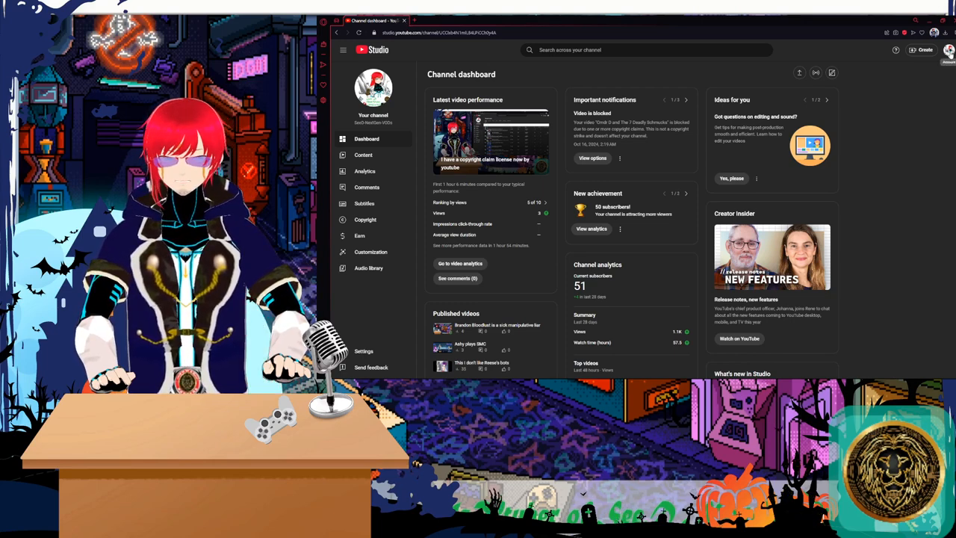
pyautogui.click(949, 50)
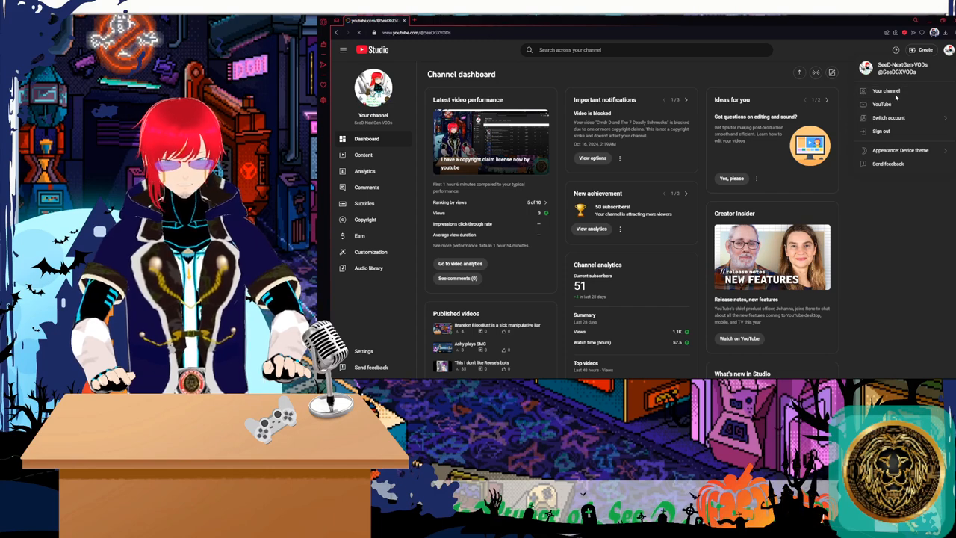